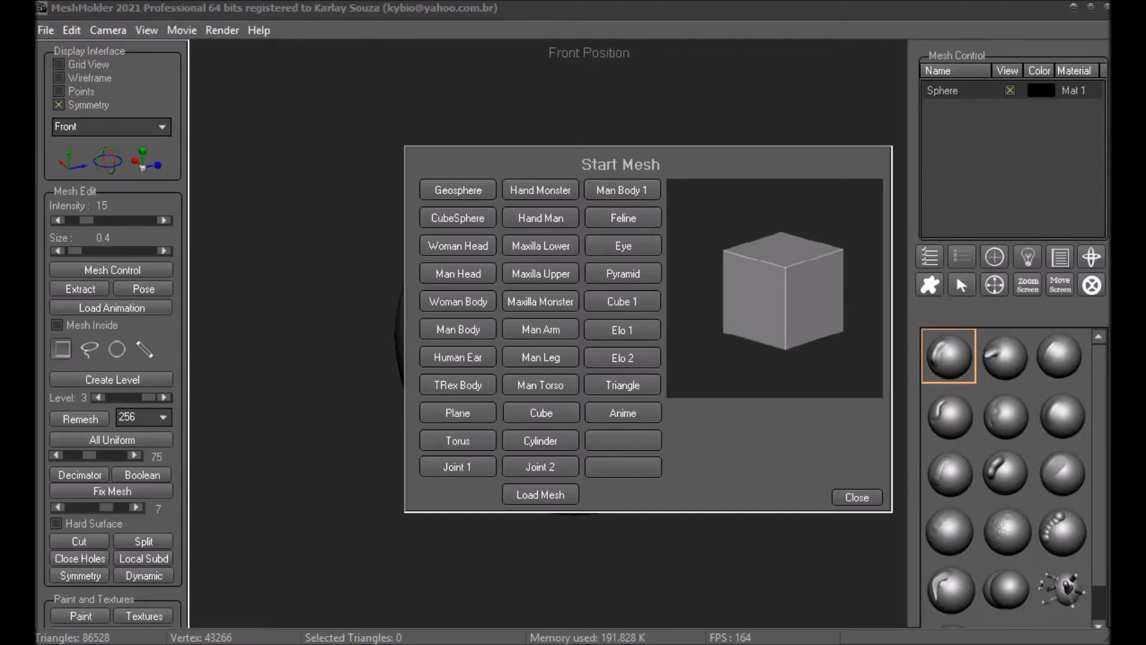
# Preview the Maxilla Lower preset and one other starter shape, then close the chooser keeping the sphere.
pyautogui.click(540, 246)
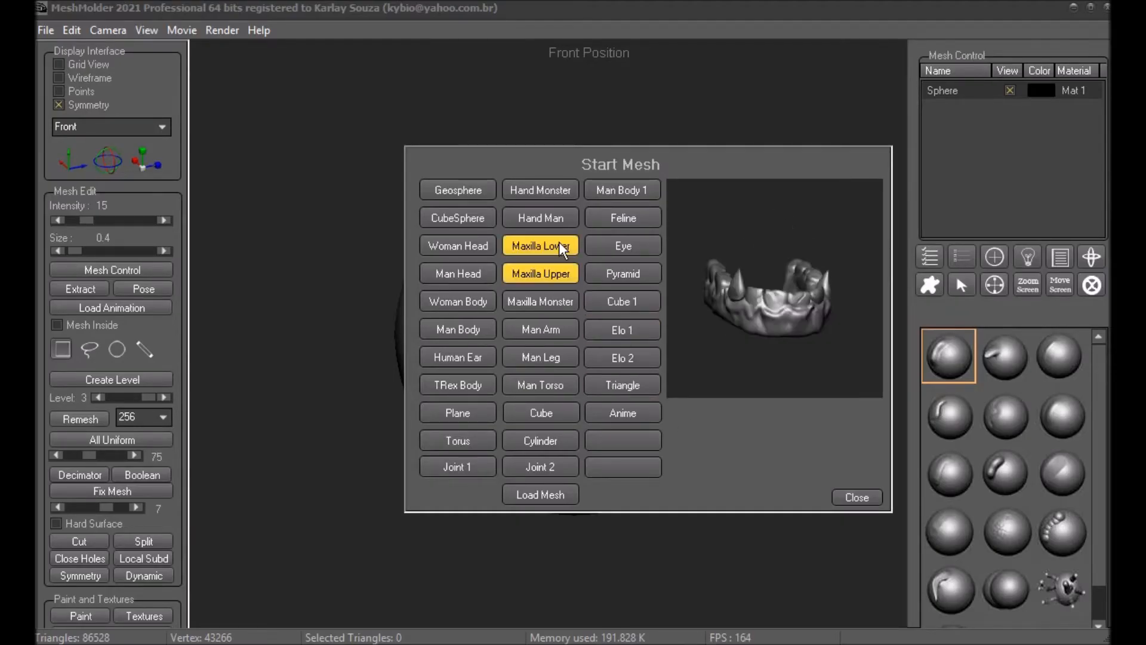
pyautogui.click(540, 439)
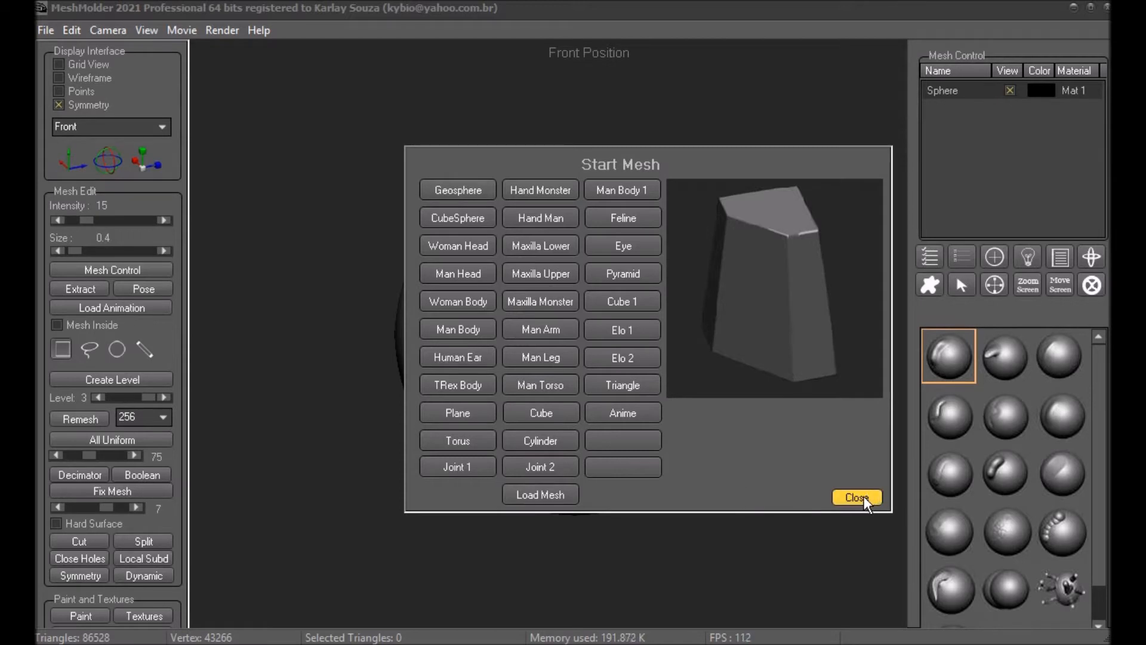
pyautogui.click(857, 497)
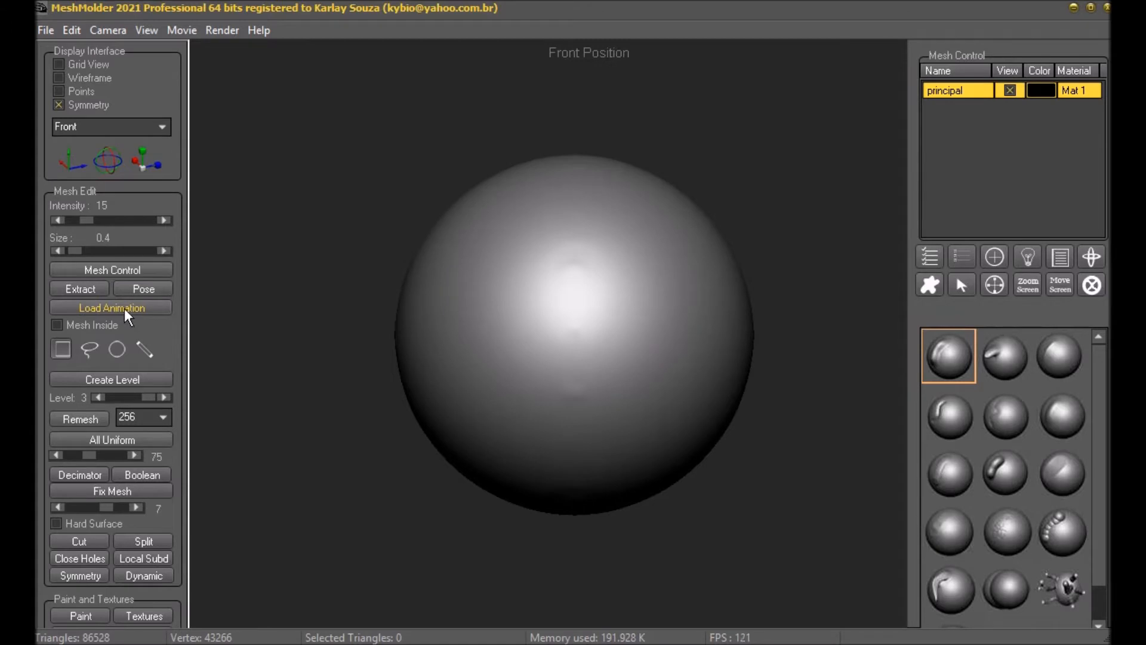
# Load the Running To Turn.fbx animation through the Abrir file dialog.
pyautogui.click(113, 308)
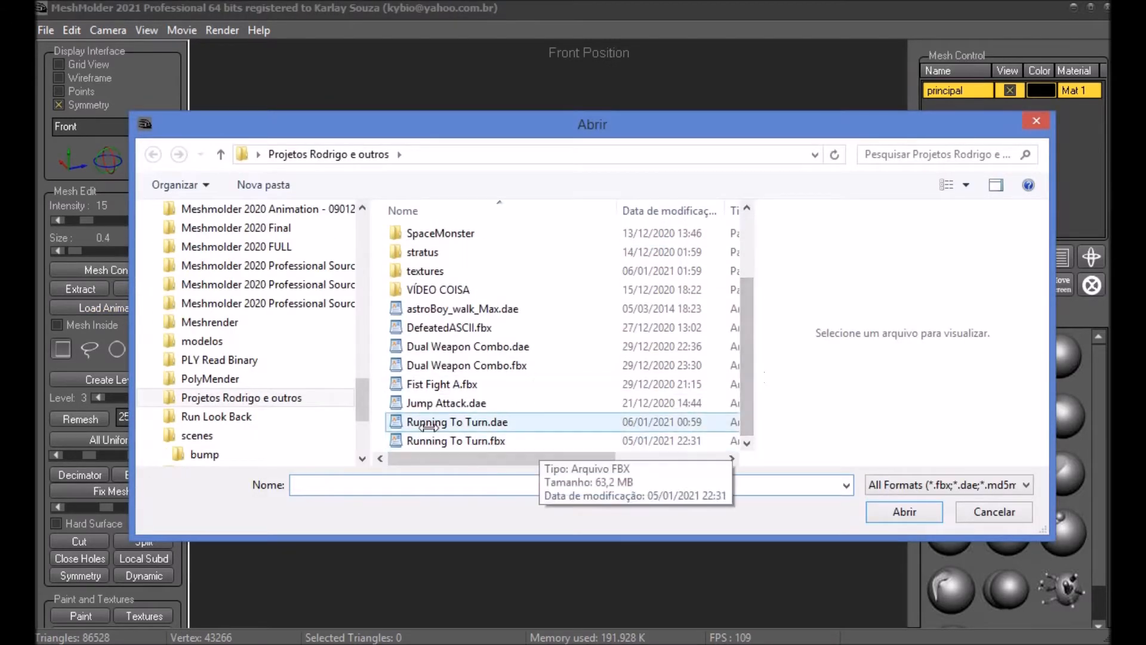
pyautogui.click(456, 440)
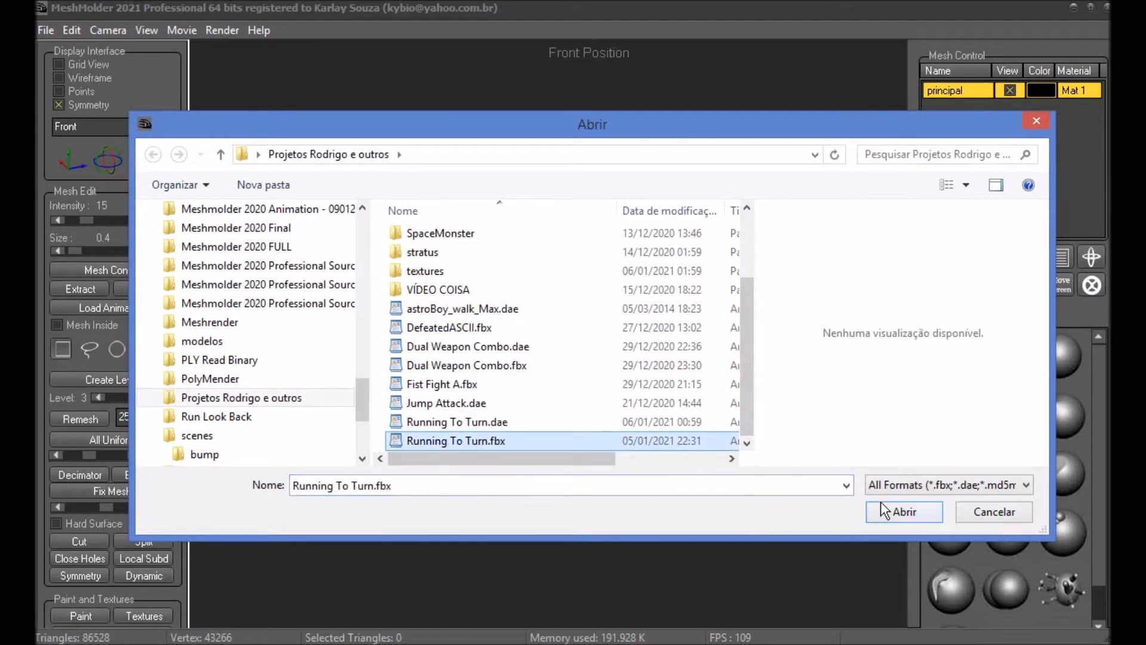
pyautogui.click(903, 511)
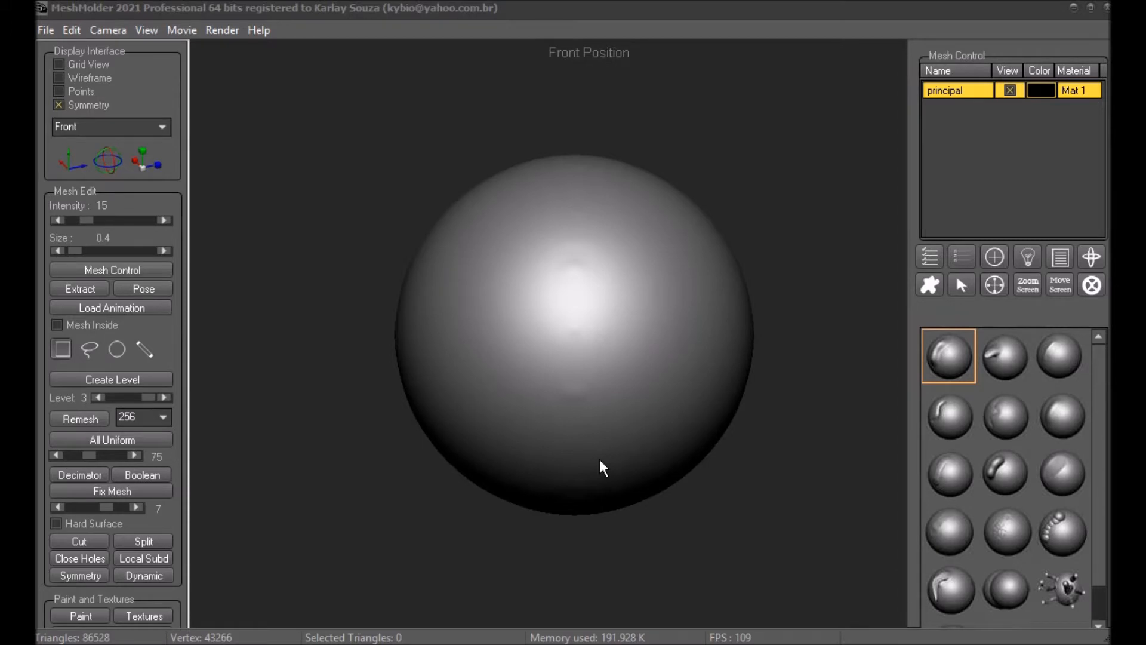
# Hide the principal sphere so only the loaded character and its timeline remain.
pyautogui.click(111, 308)
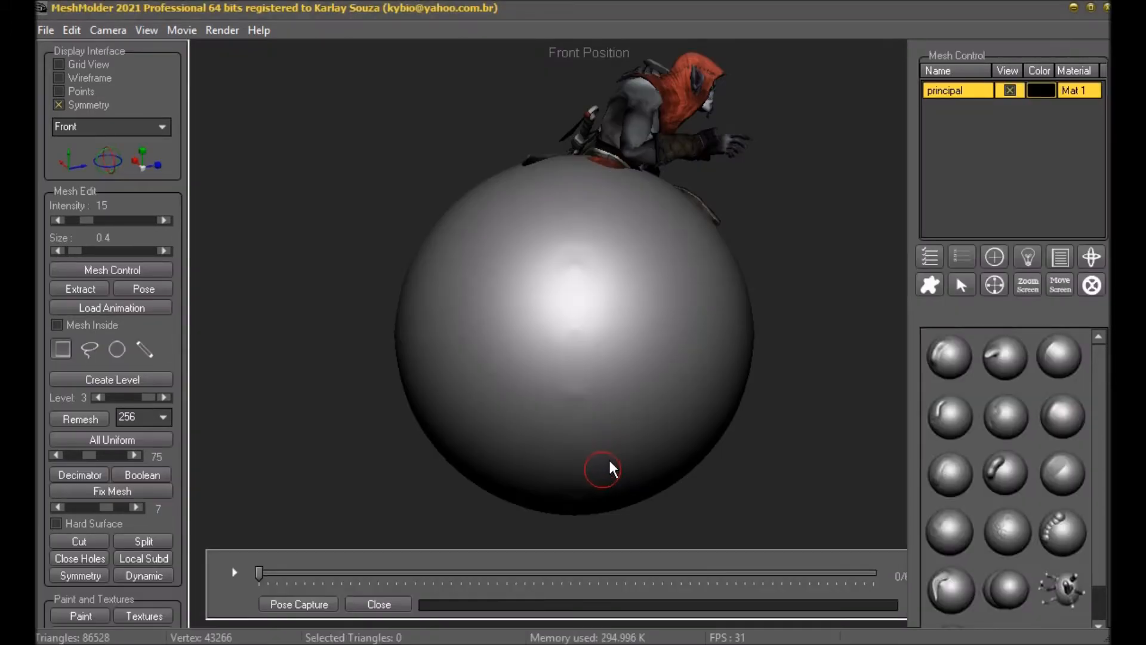
pyautogui.moveTo(740, 320)
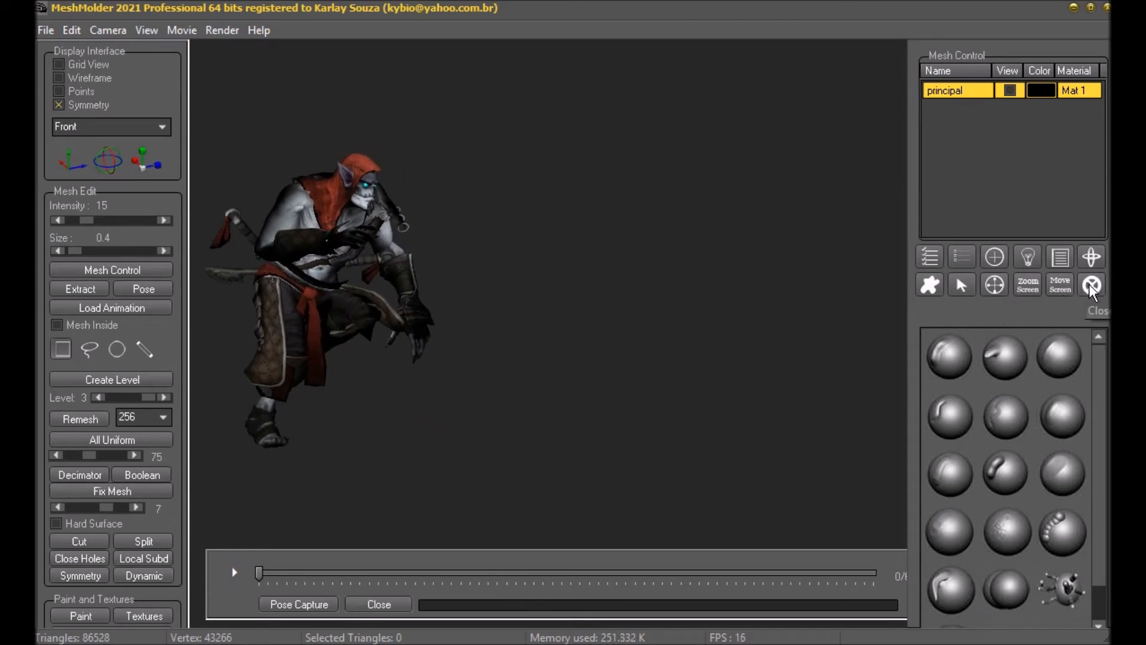
pyautogui.moveTo(1010, 310)
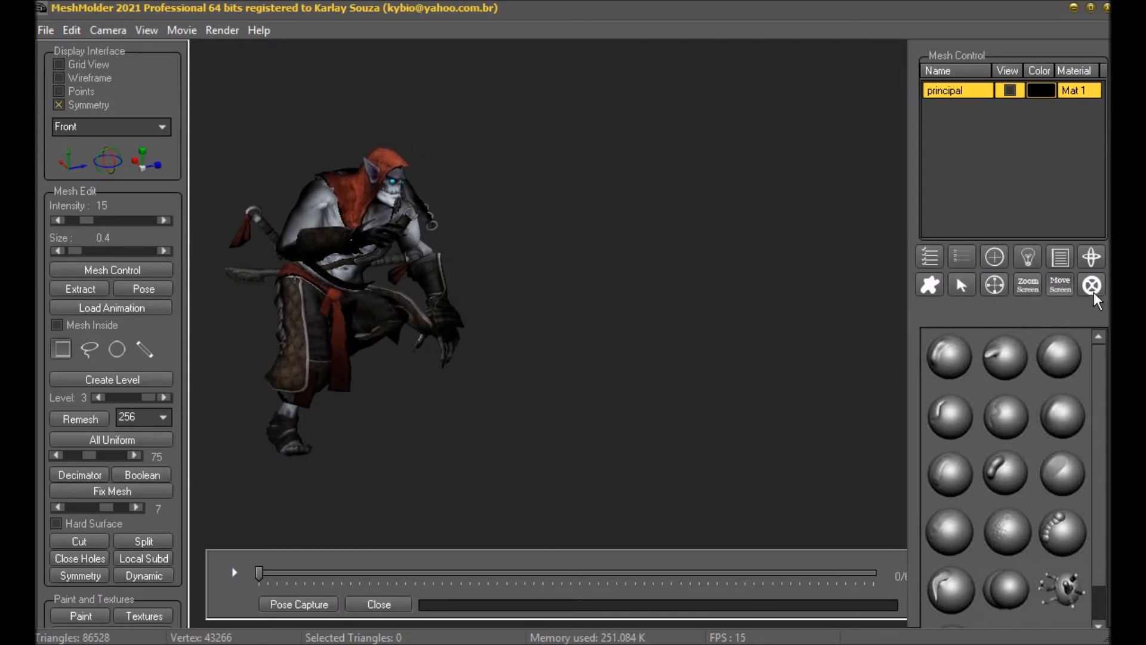
# Play the animation, centre the character, and Pose Capture frame 23 of 68 as a grey mesh.
pyautogui.click(234, 572)
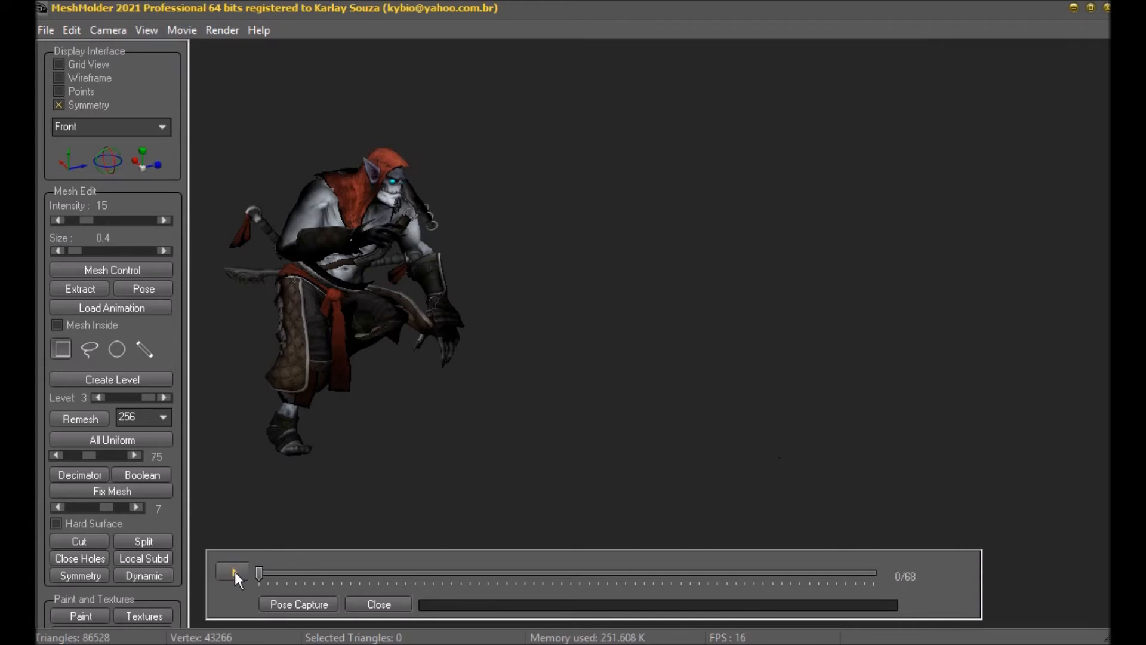
pyautogui.click(231, 571)
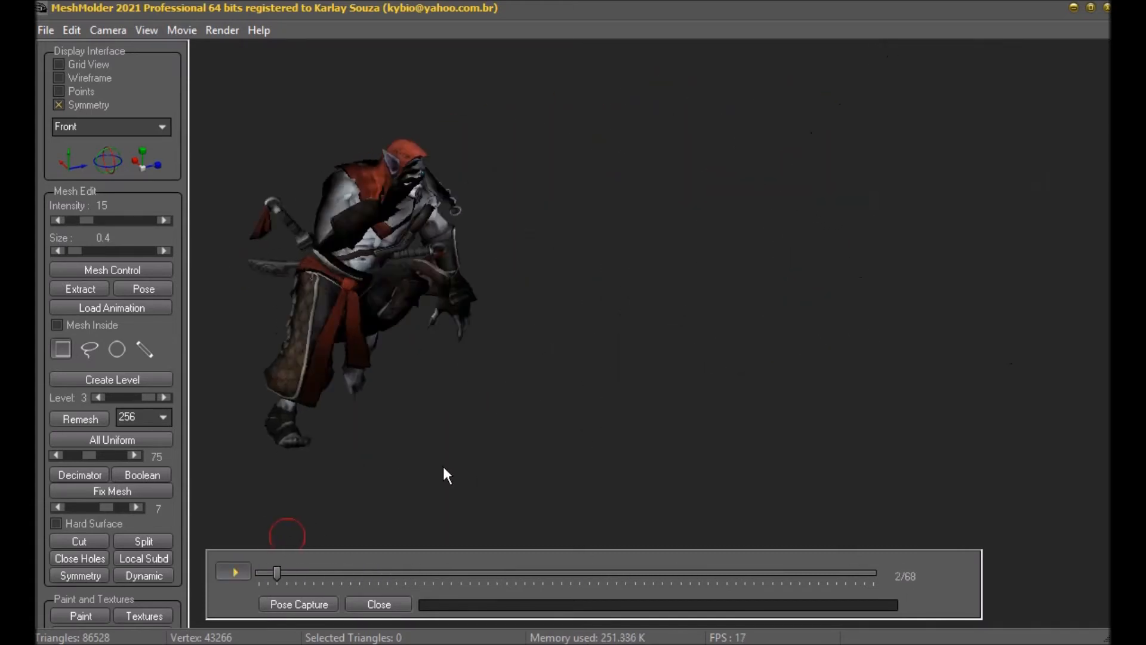
pyautogui.moveTo(276, 572); pyautogui.dragTo(790, 572)
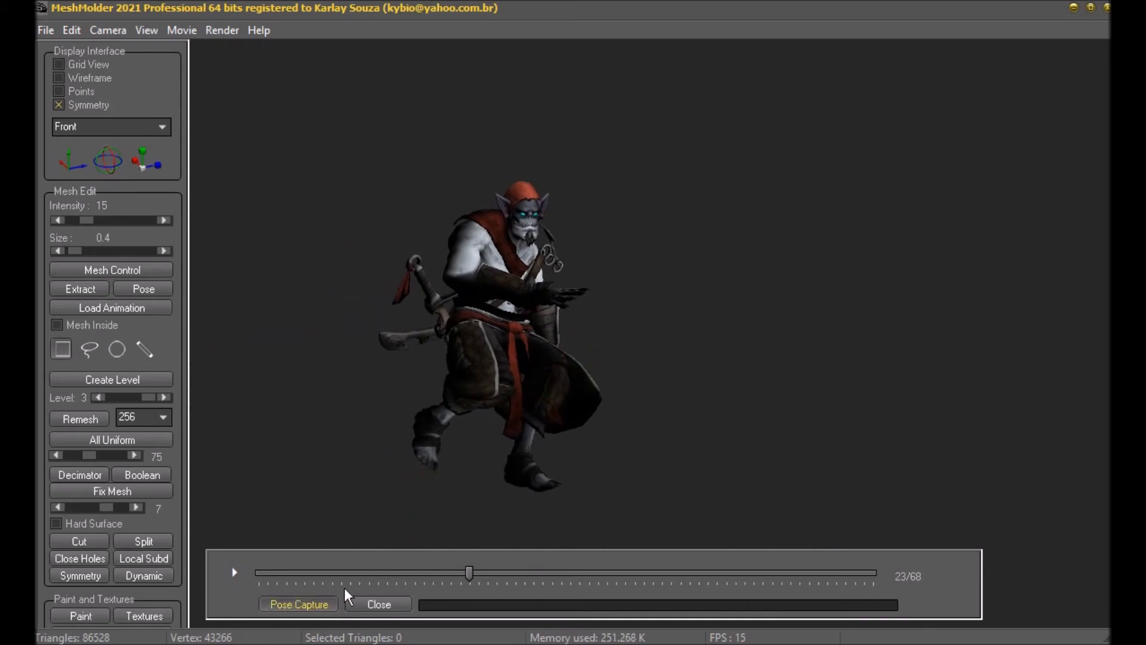
pyautogui.moveTo(489, 618)
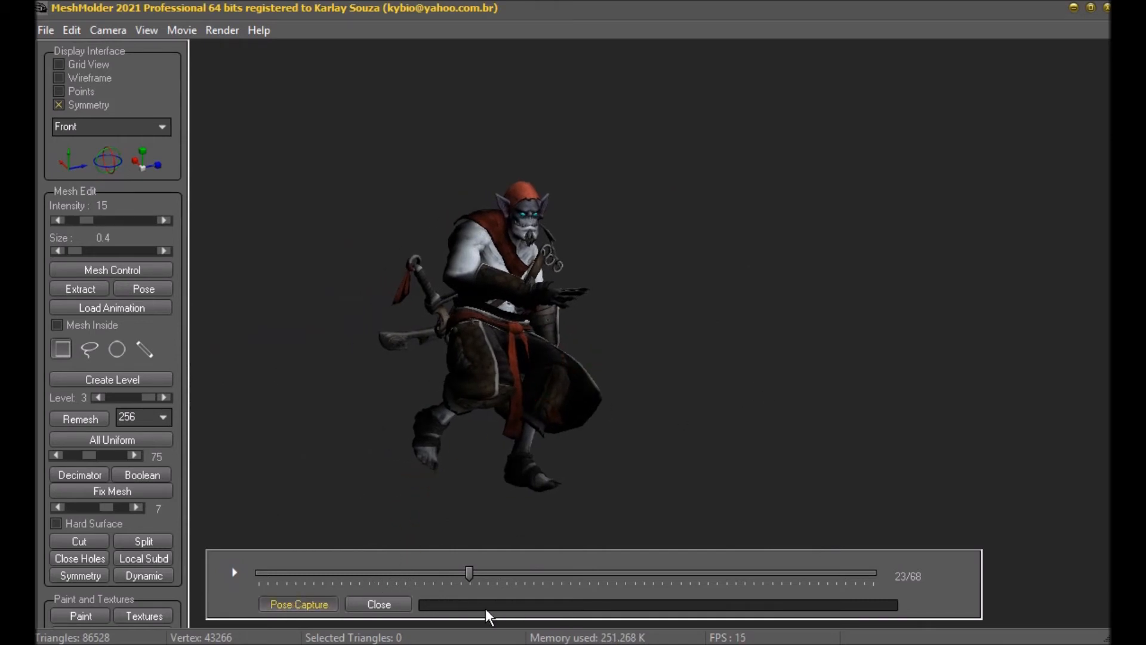
pyautogui.click(299, 604)
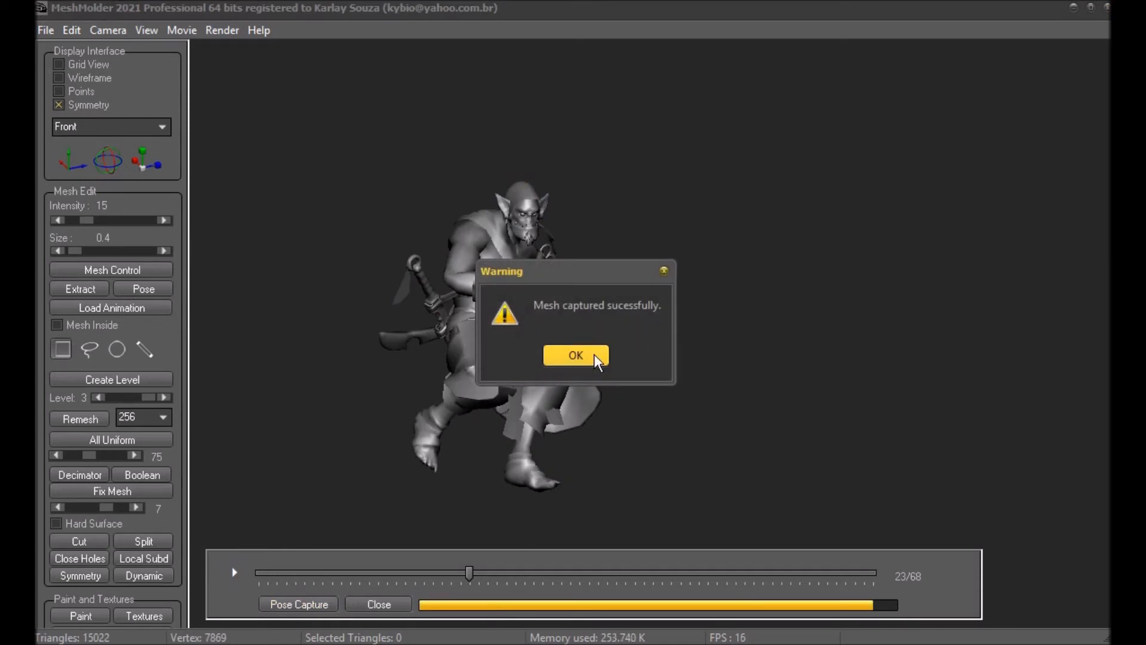
pyautogui.click(575, 356)
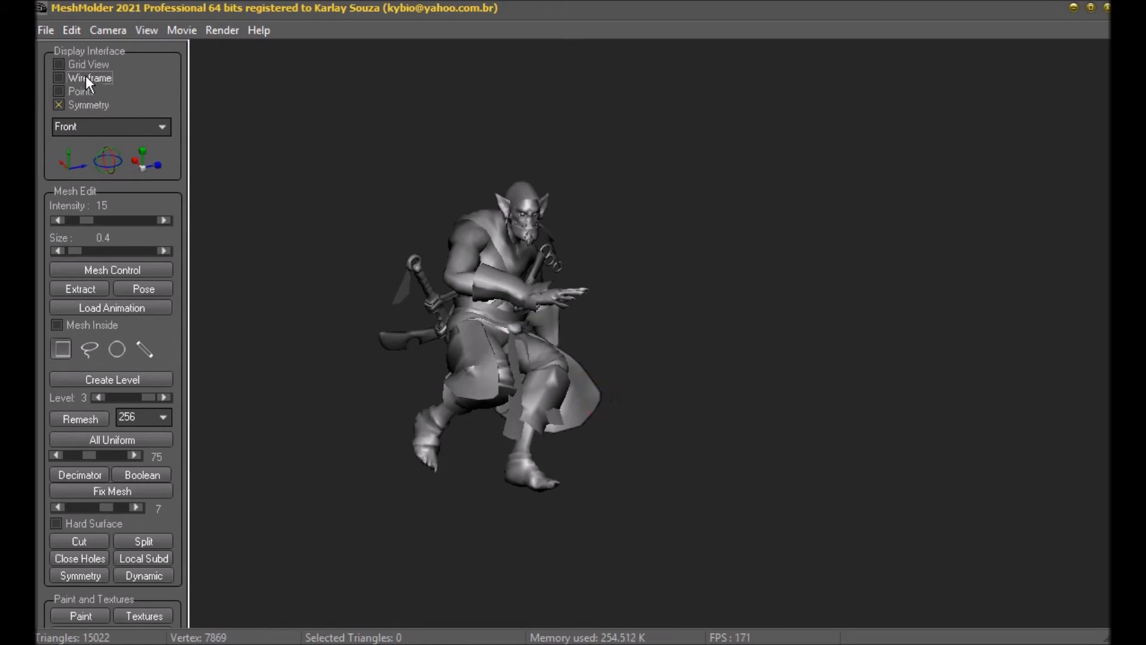
# View the captured Vampire mesh in wireframe and keep it as the only mesh in Mesh Control.
pyautogui.click(57, 78)
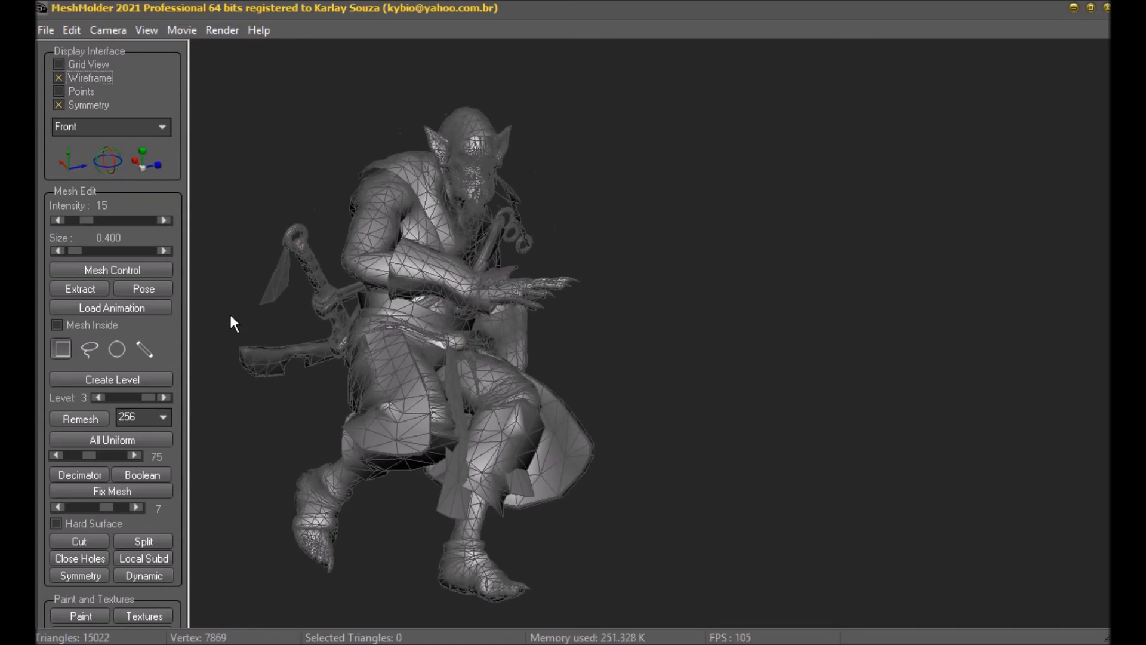
pyautogui.click(111, 270)
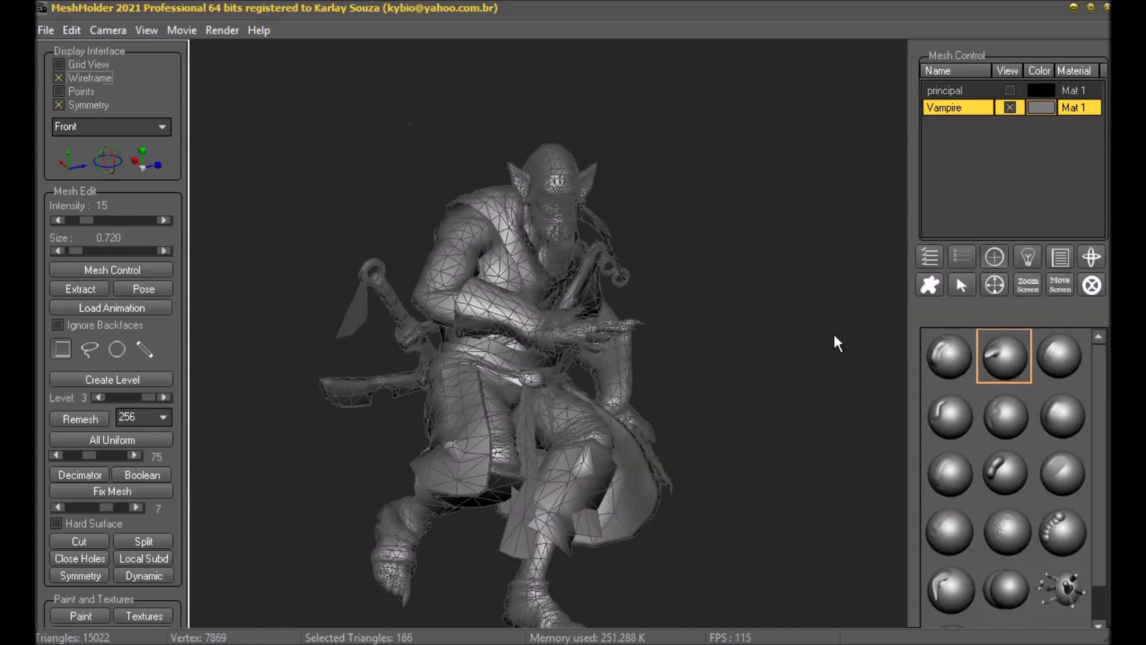
pyautogui.click(58, 79)
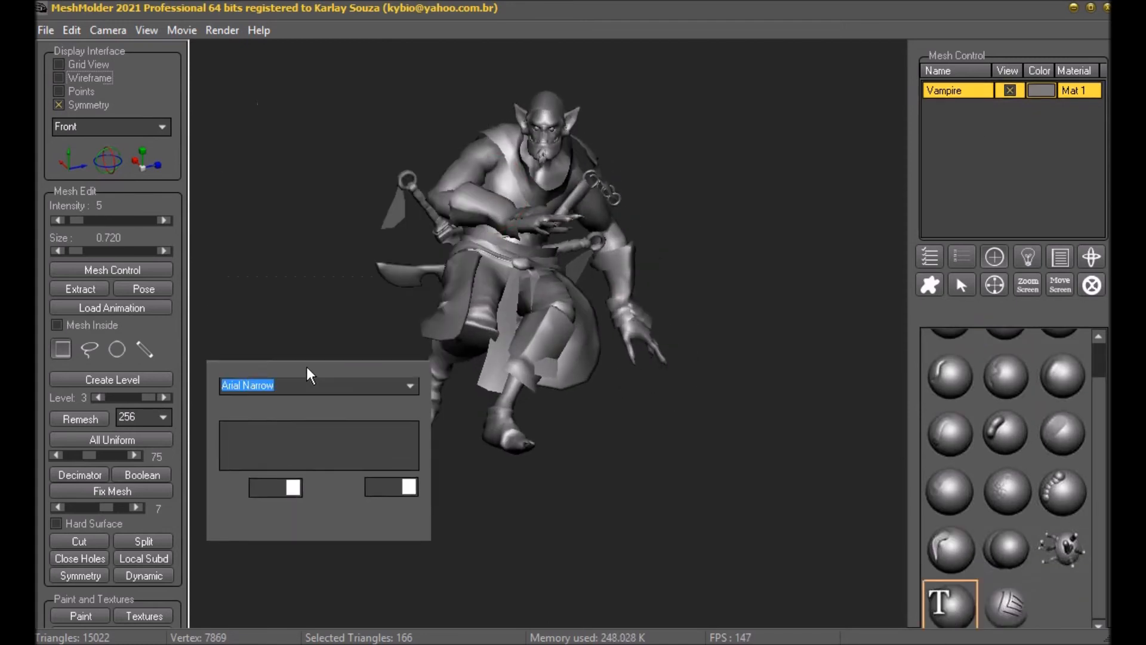
# Enter the text 'Meshmolder 2021' with height 20 and raise its thickness to 0.2.
pyautogui.write('Meshmolder 2021')
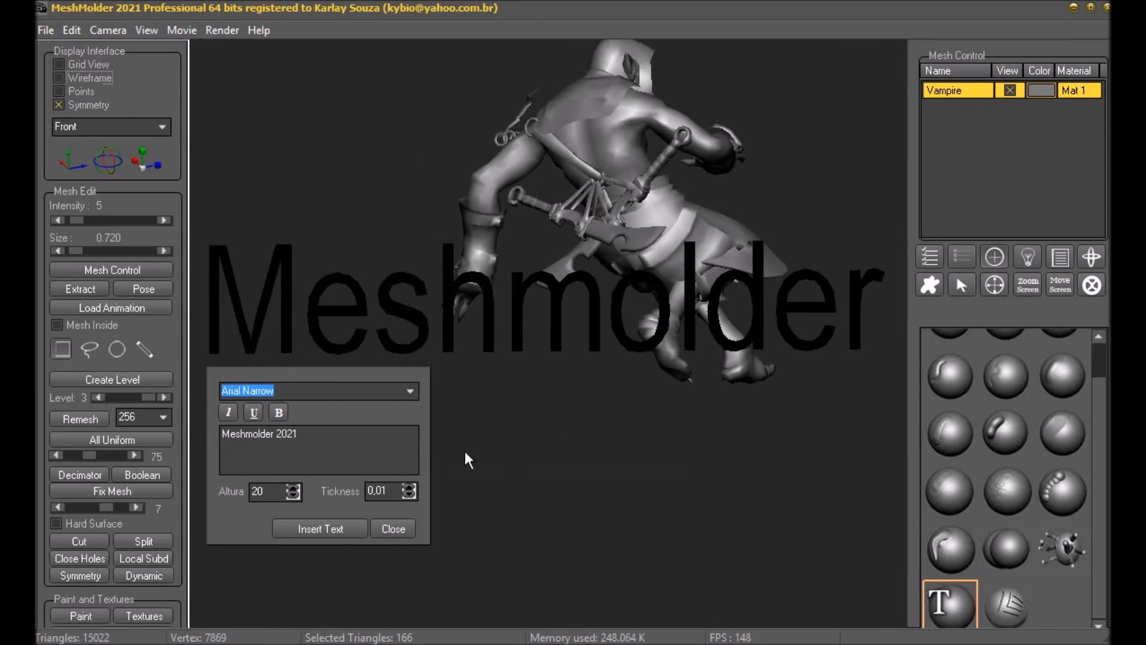
pyautogui.click(408, 487)
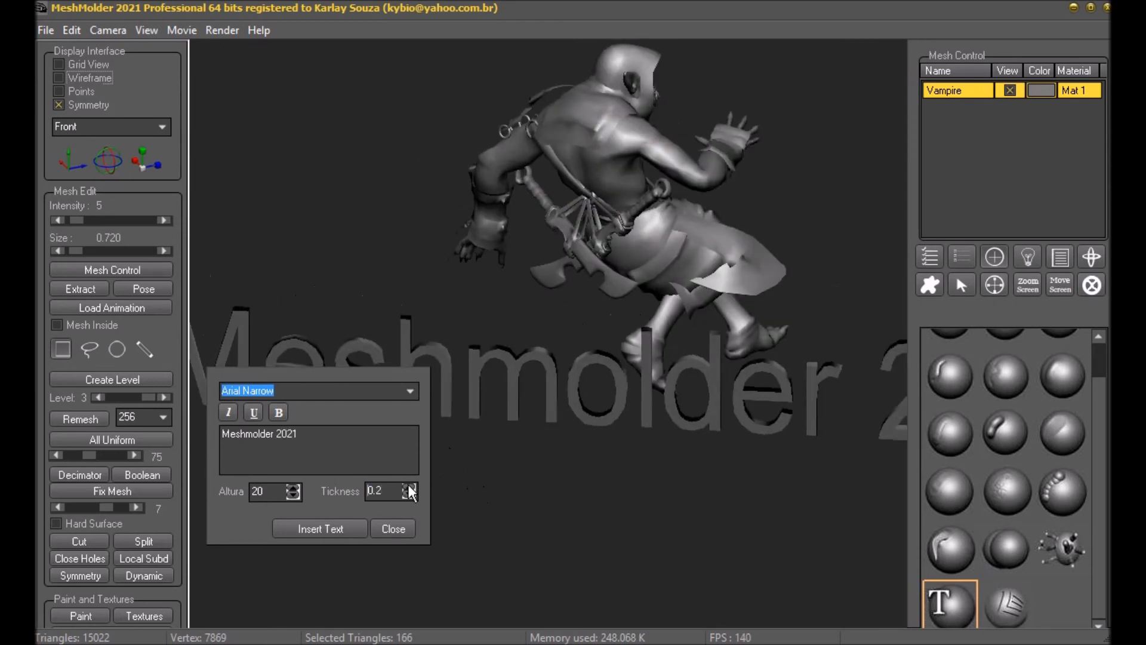